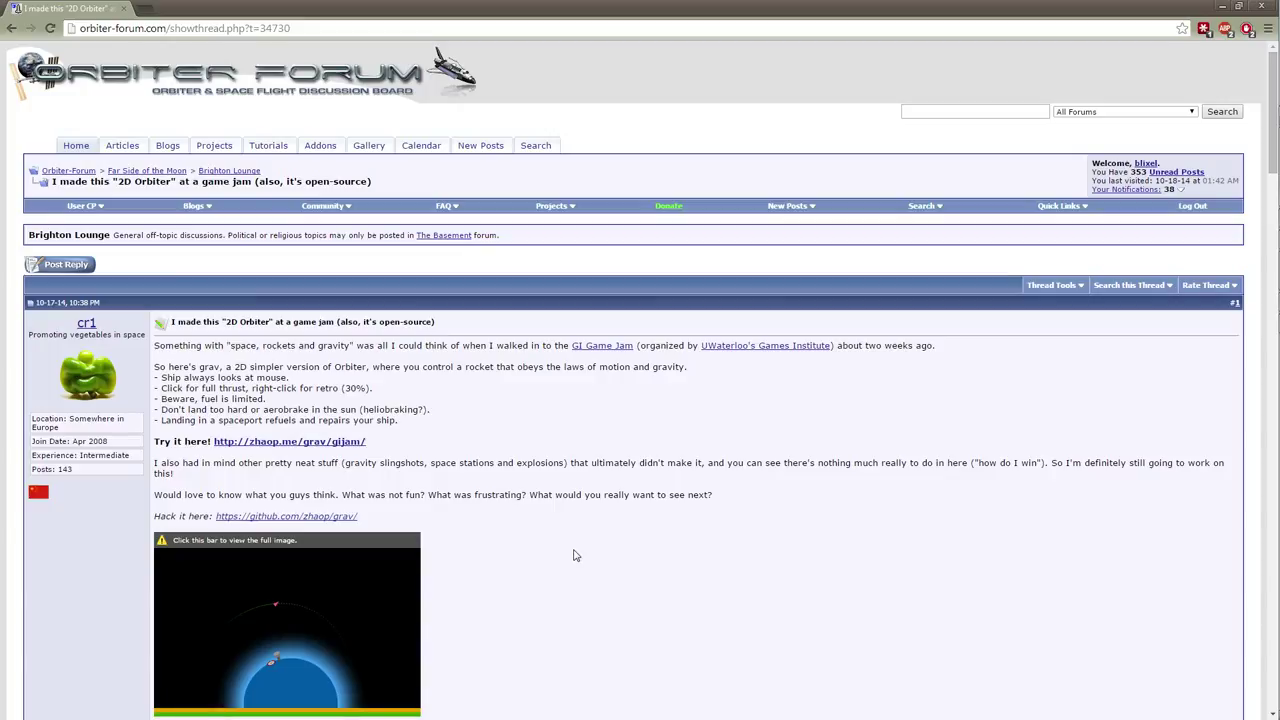
mouse_move(612, 532)
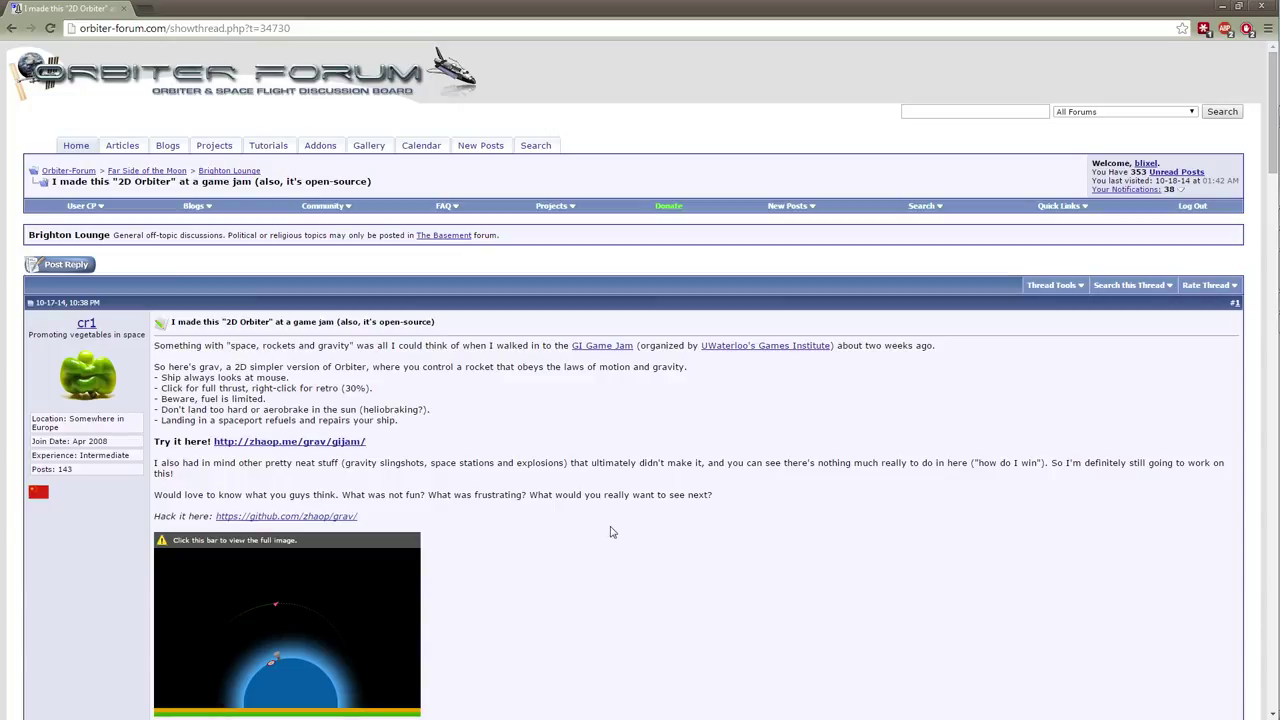
mouse_move(656, 520)
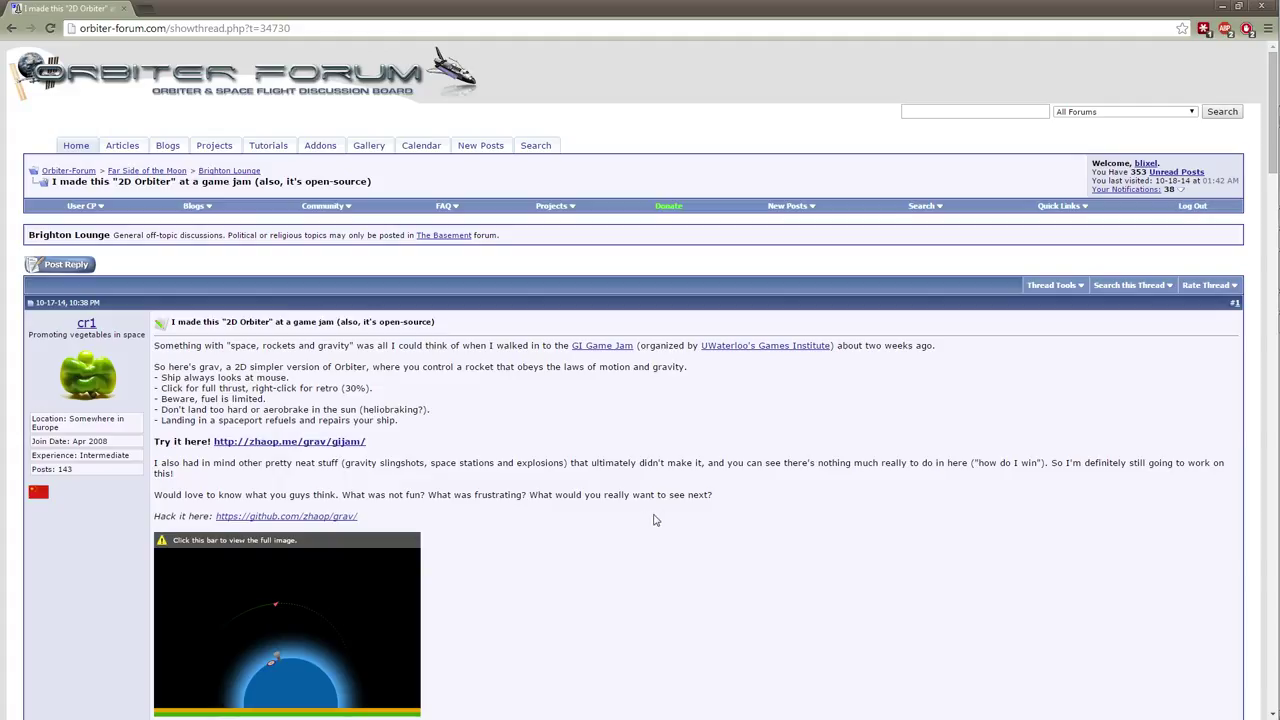
mouse_move(644, 520)
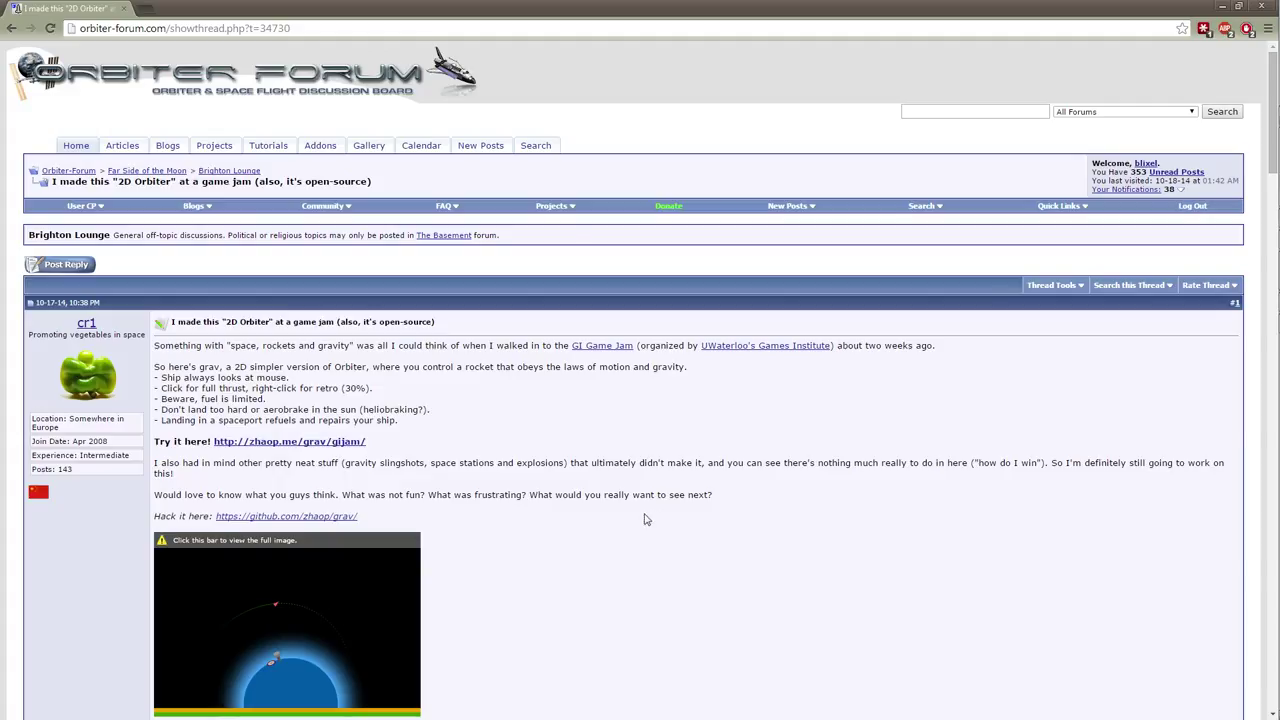
mouse_move(204, 76)
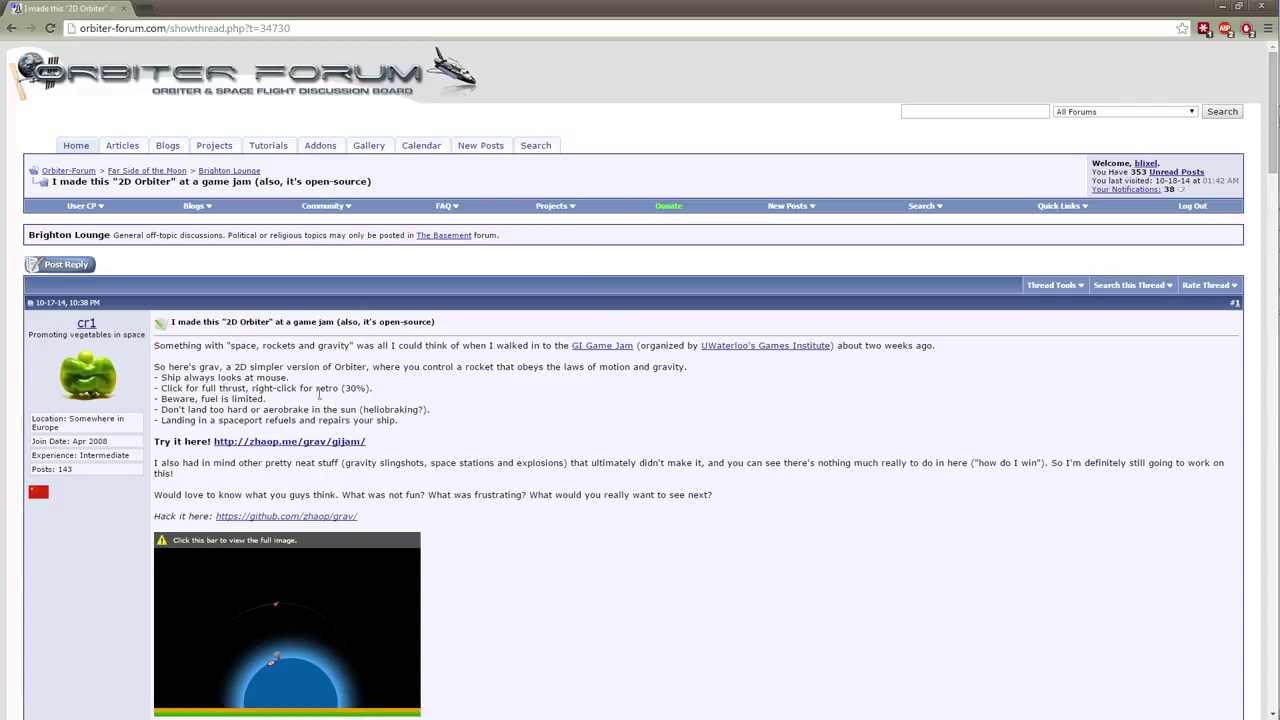
mouse_move(588, 418)
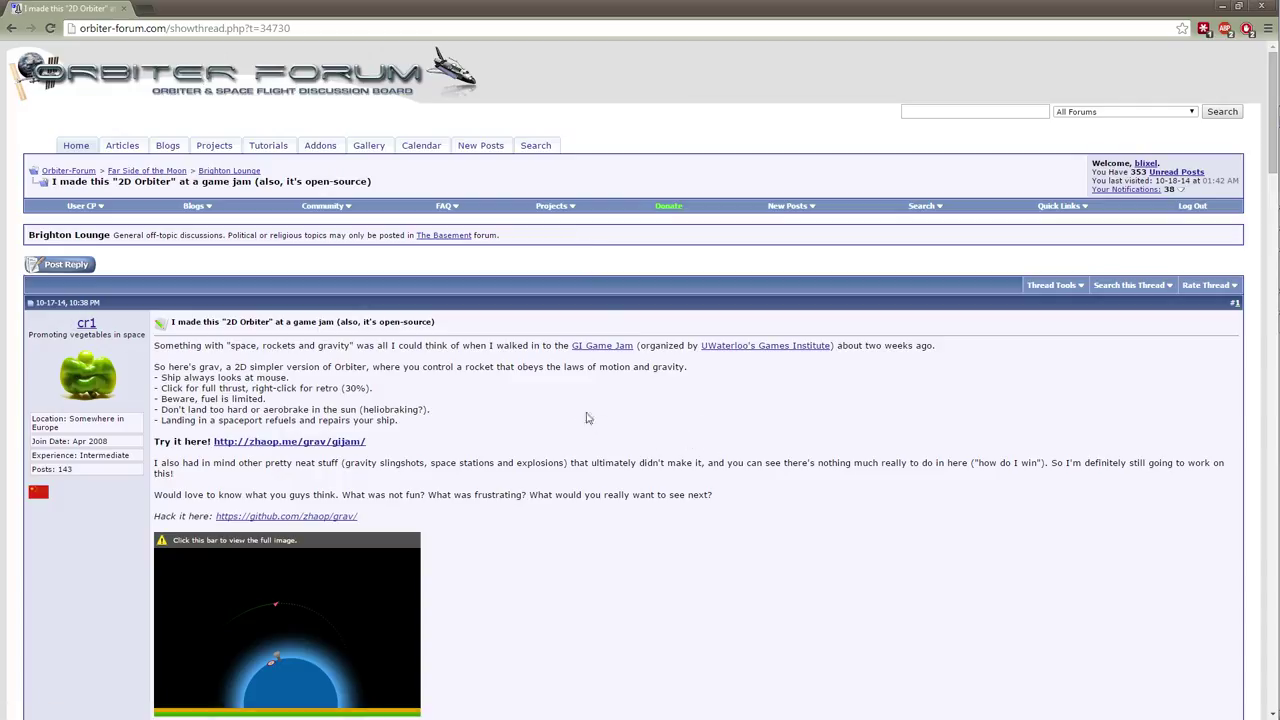
Step: Follow the forum post's 'Try it here!' link to launch grav in a new tab
scroll(down, 3)
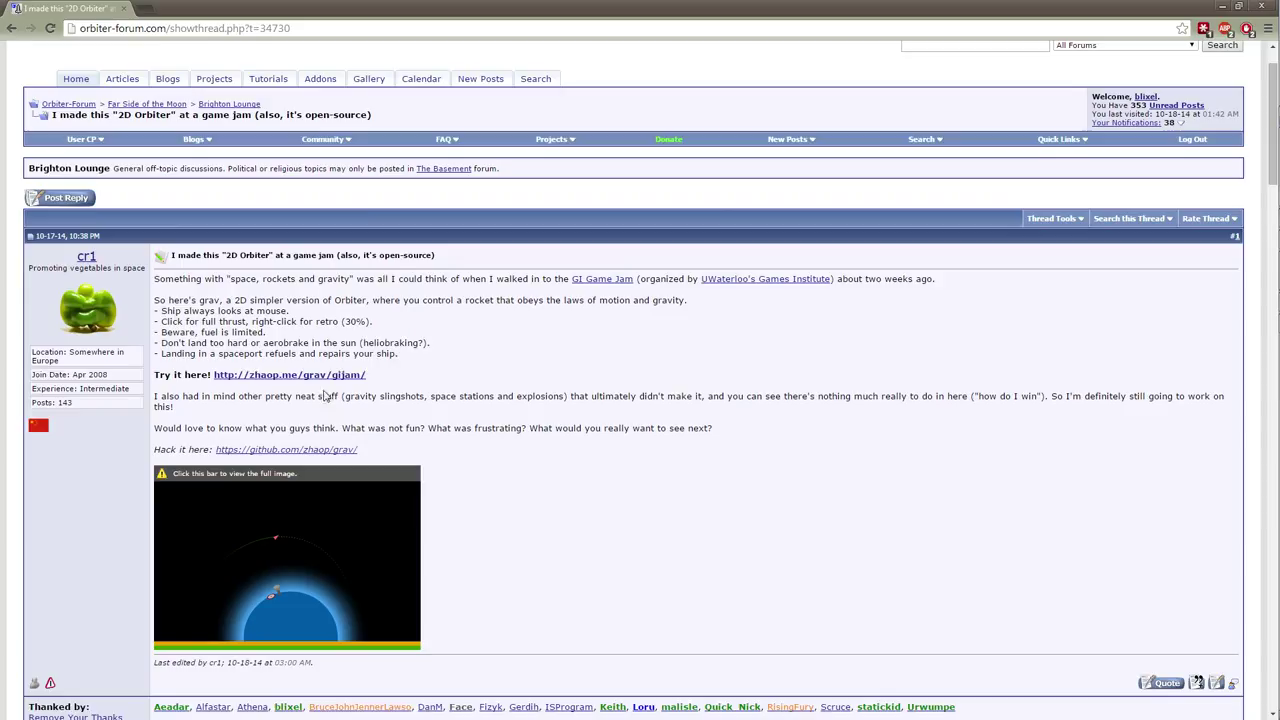
click(288, 374)
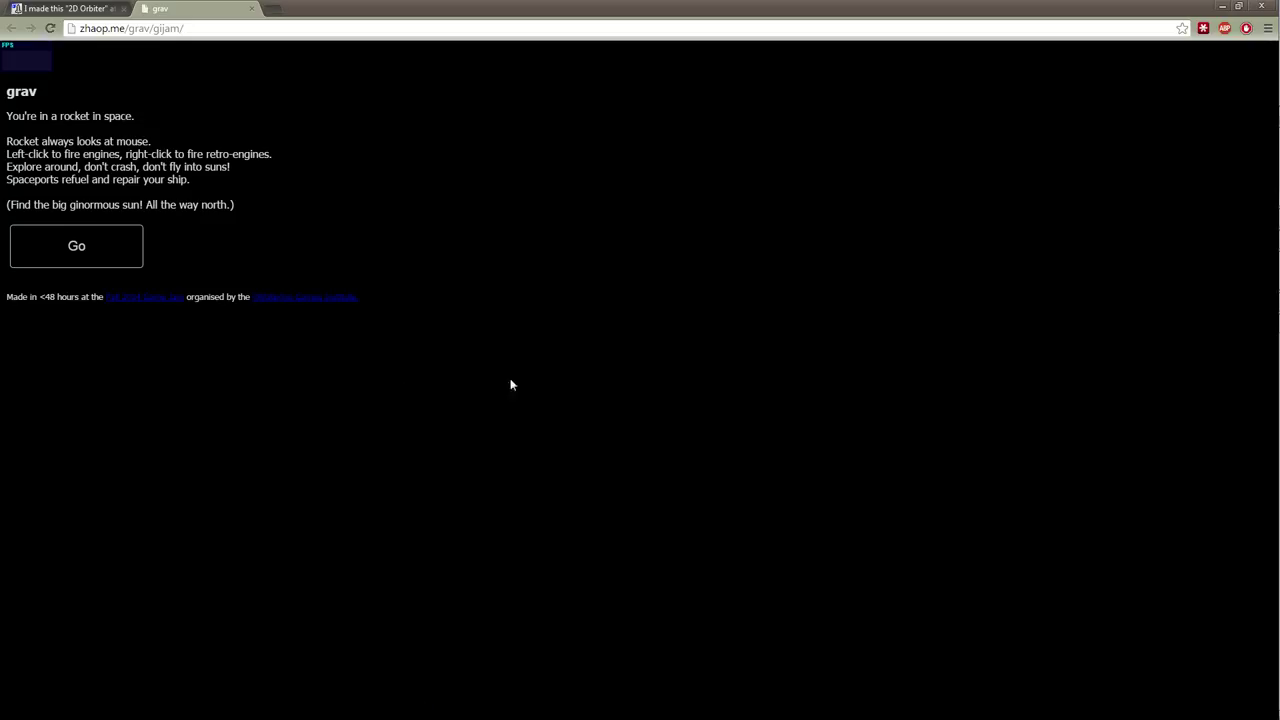
mouse_move(406, 176)
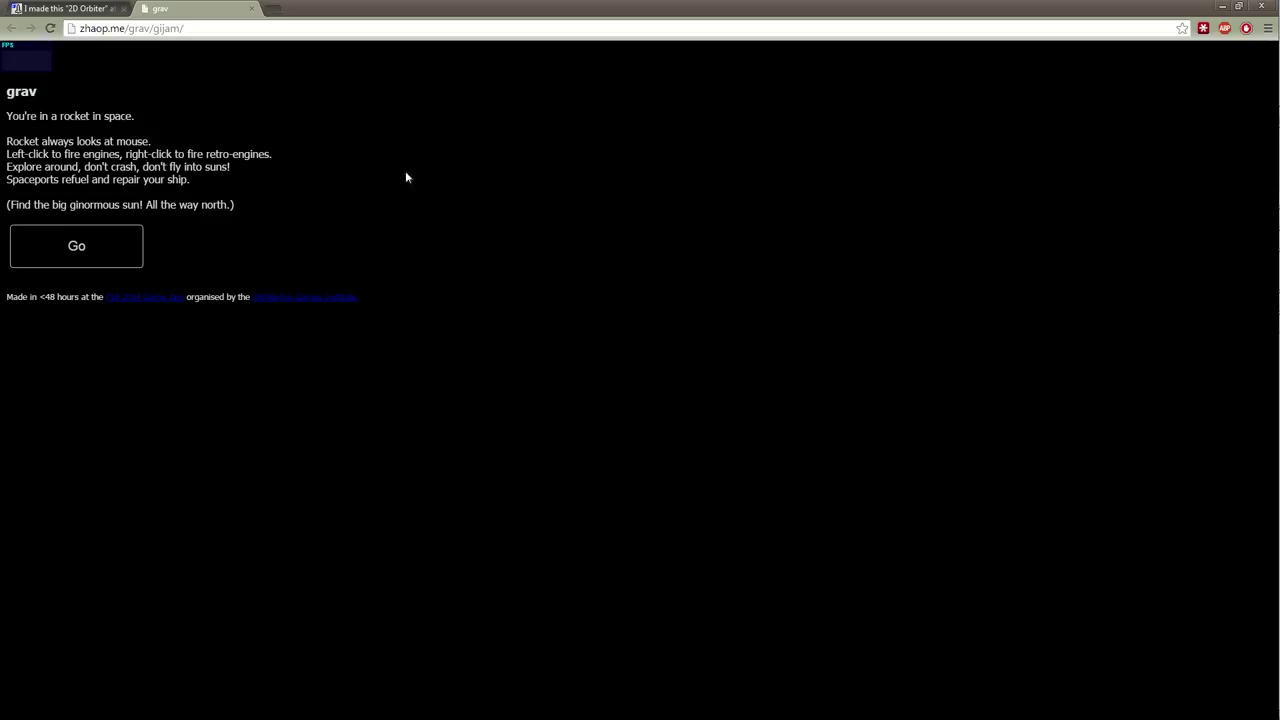
mouse_move(408, 276)
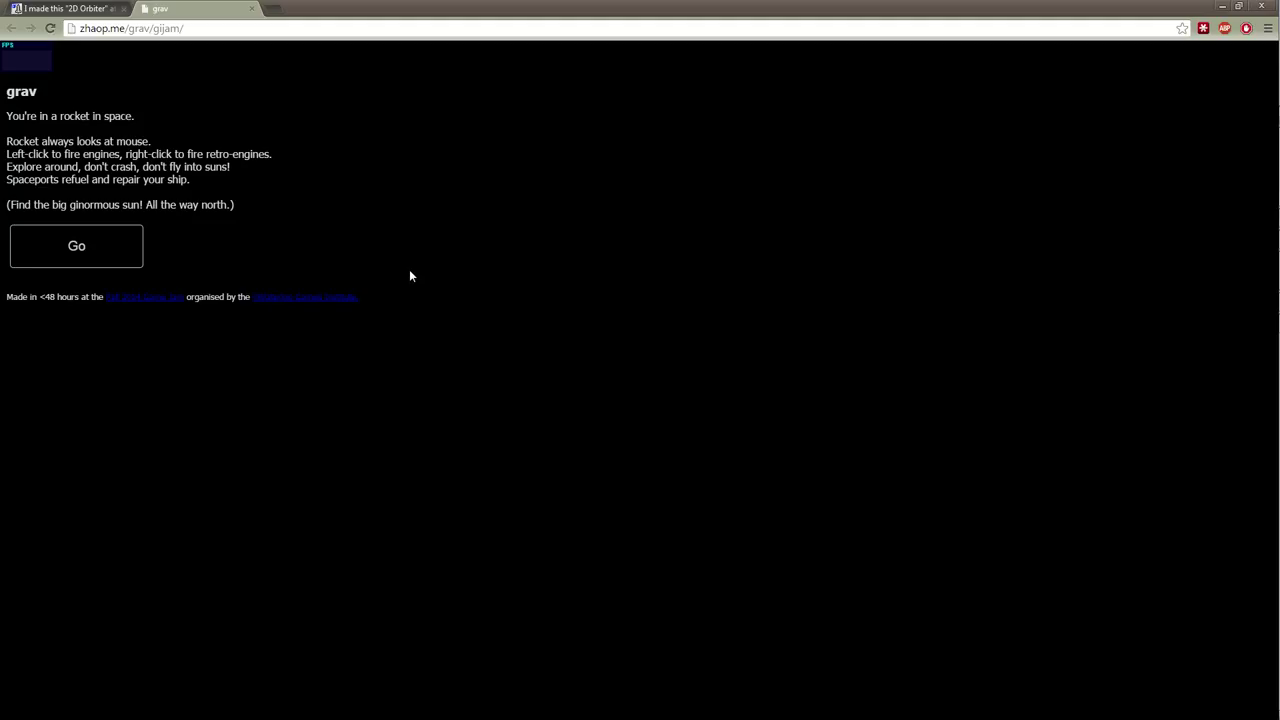
mouse_move(408, 276)
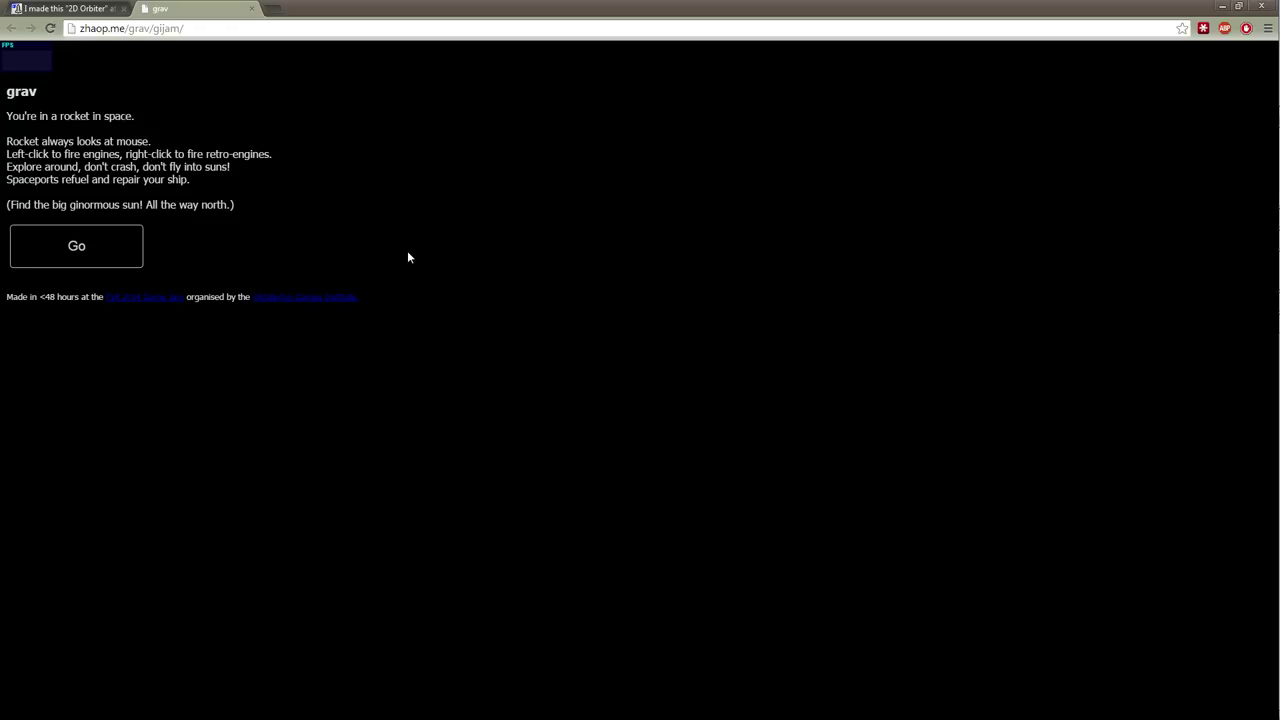
mouse_move(390, 240)
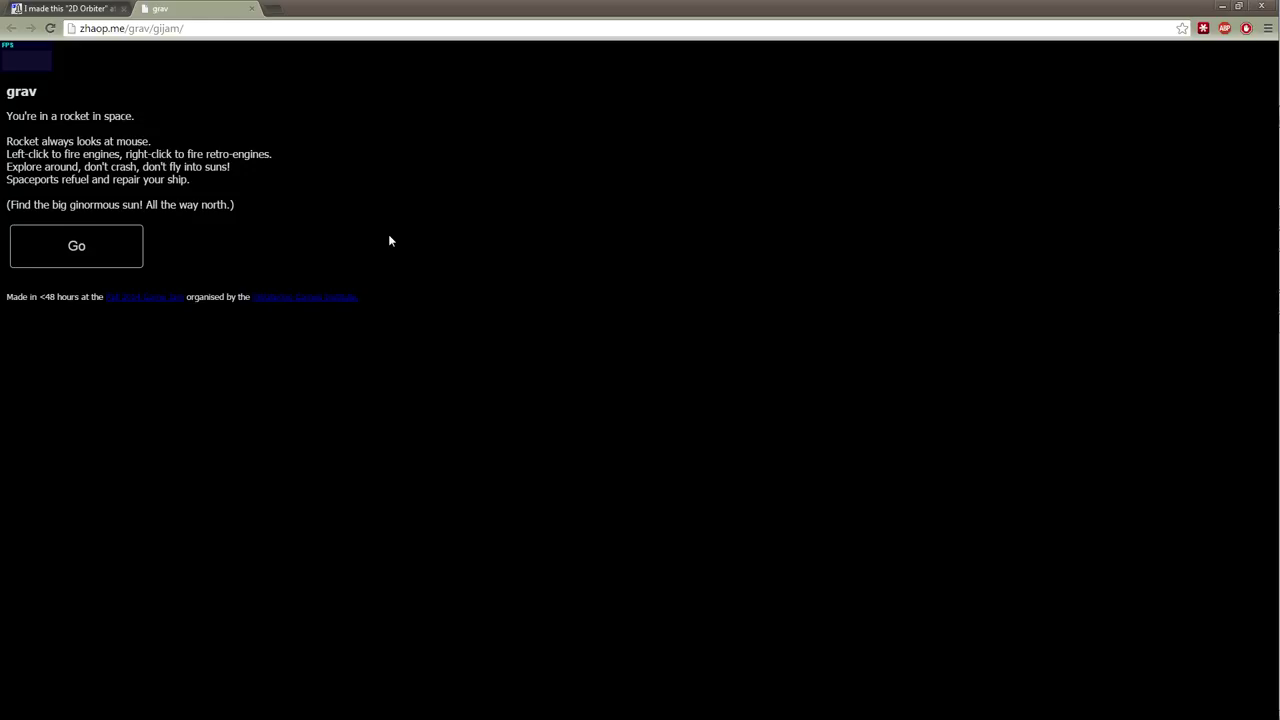
mouse_move(236, 134)
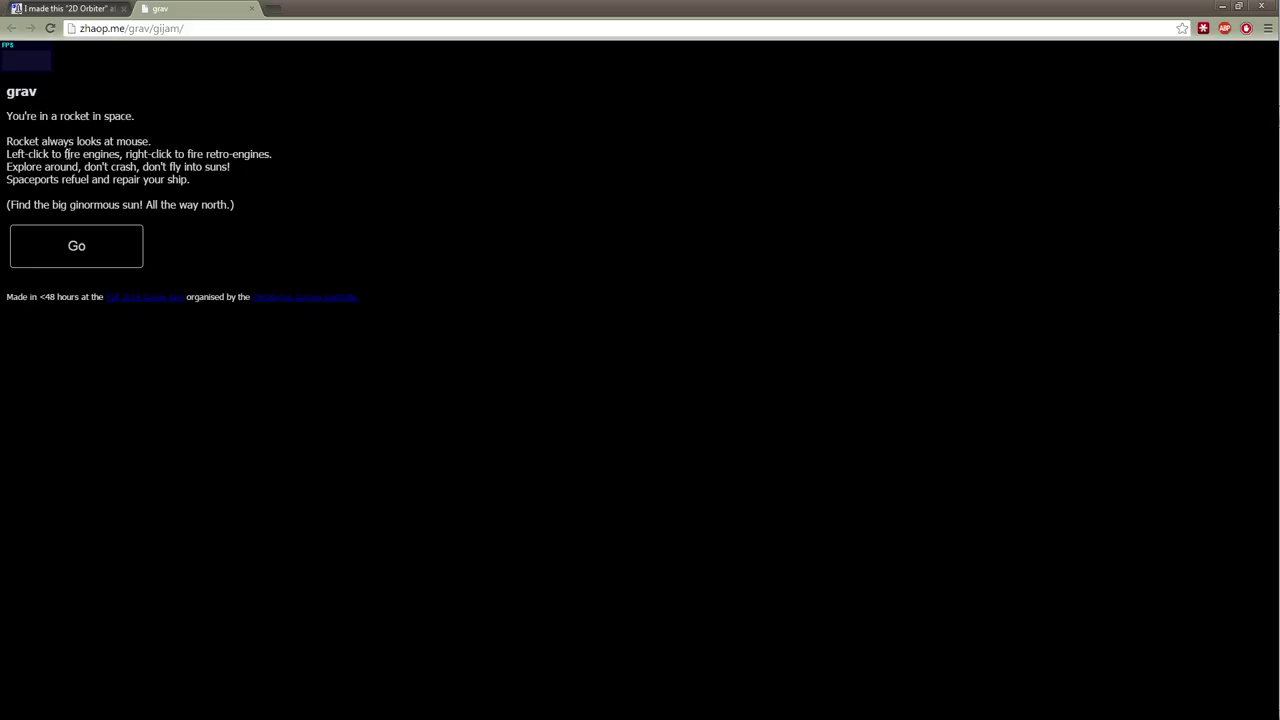
mouse_move(32, 130)
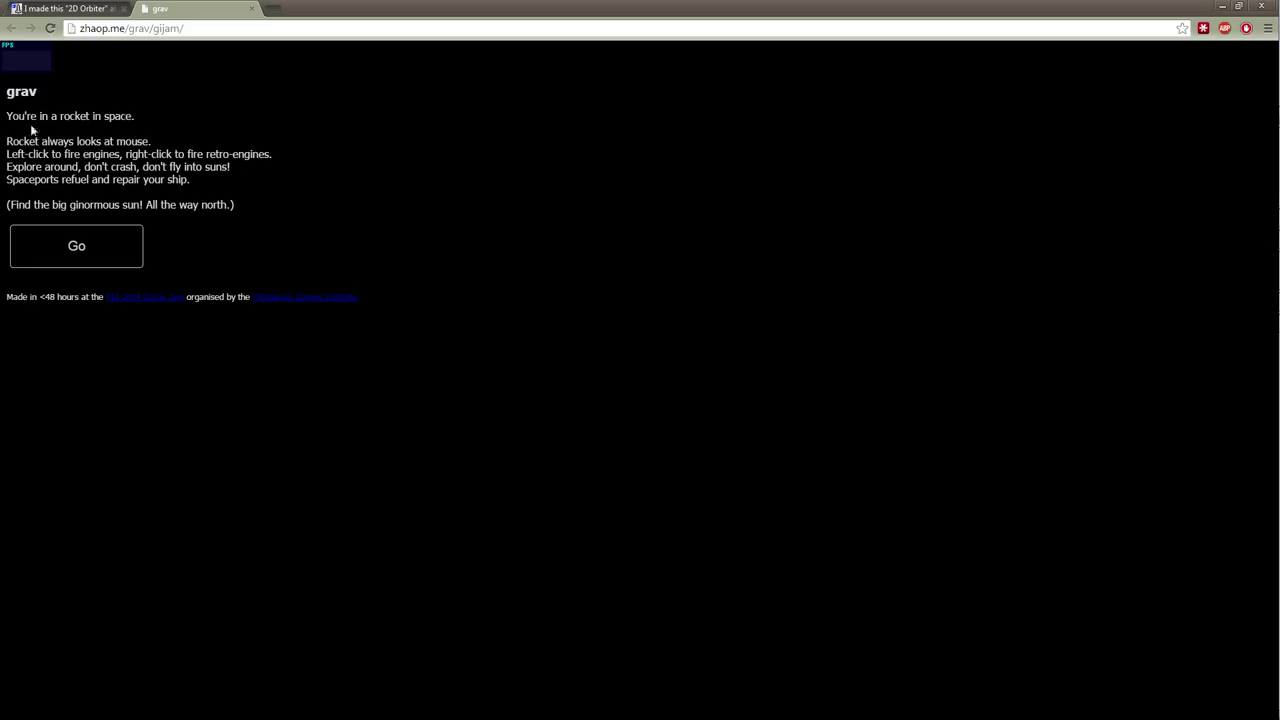
click(76, 246)
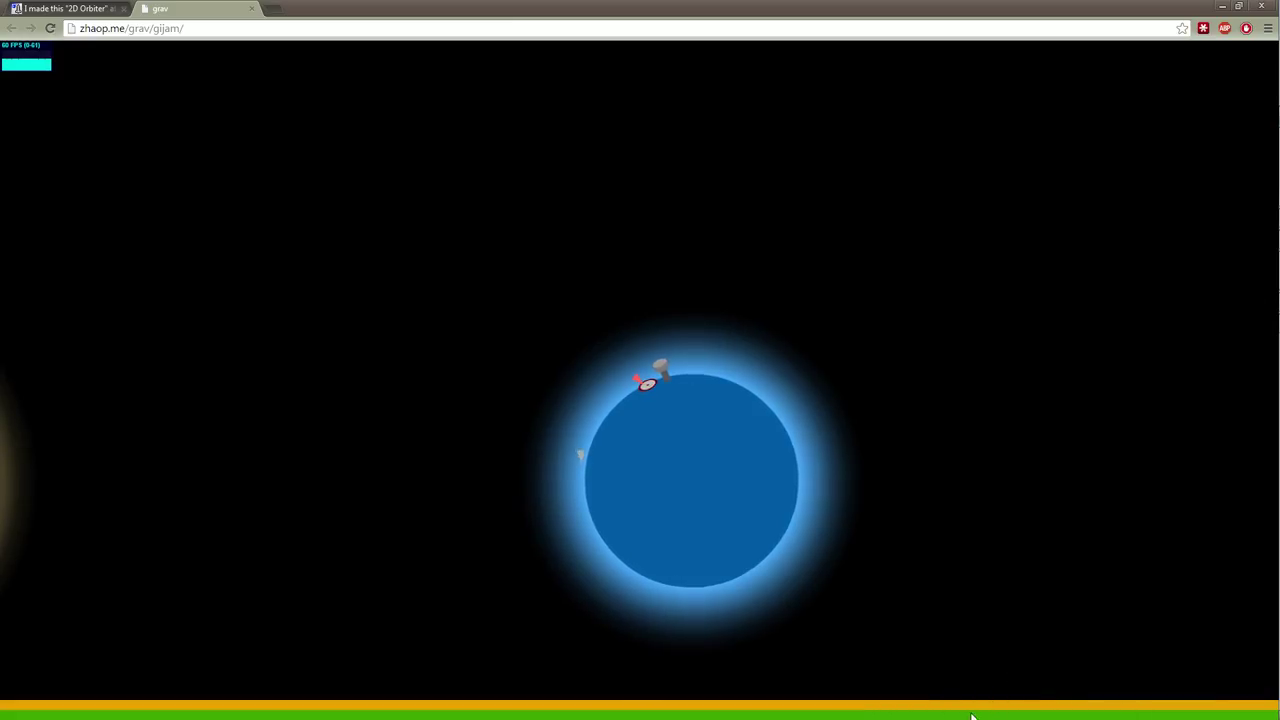
mouse_move(880, 648)
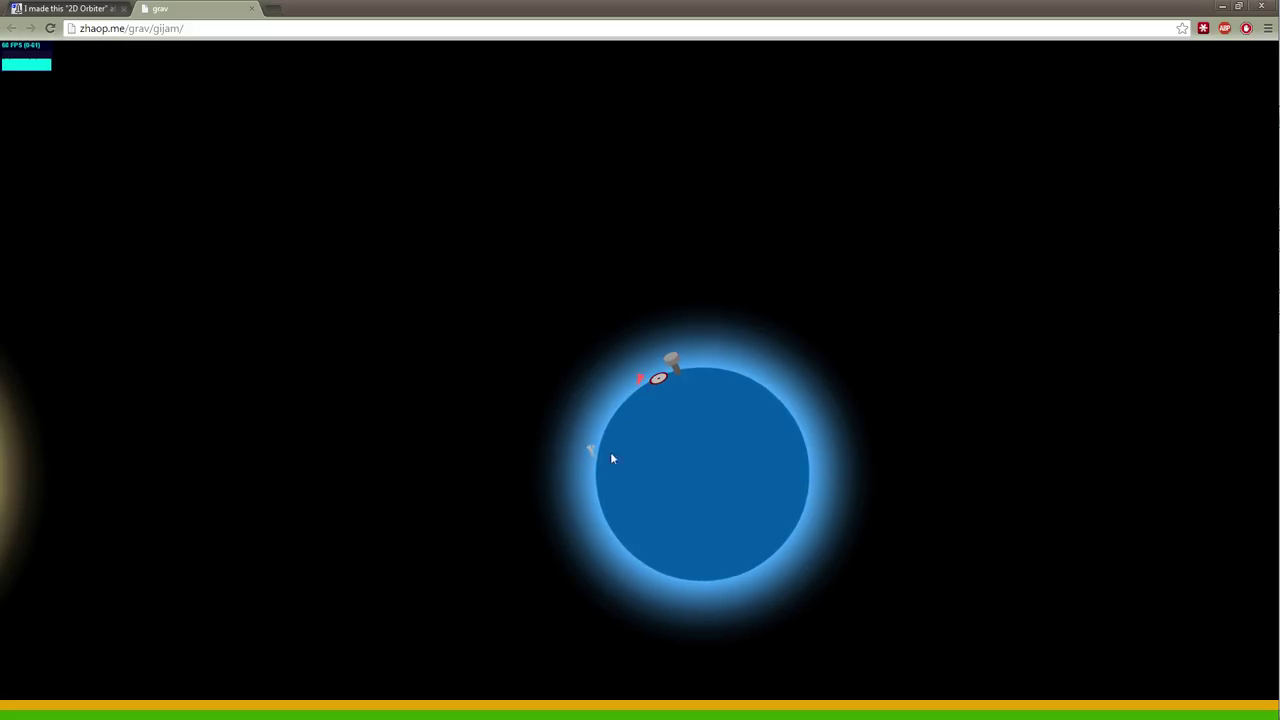
mouse_move(560, 428)
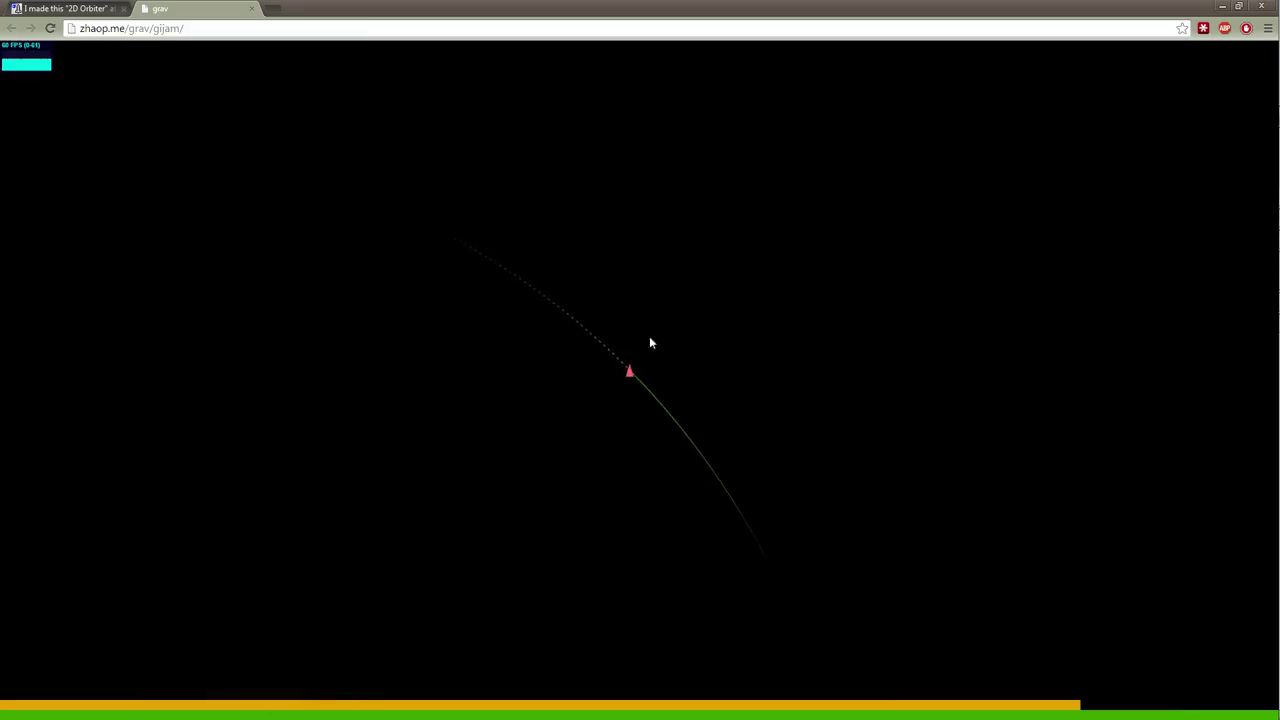
mouse_move(642, 318)
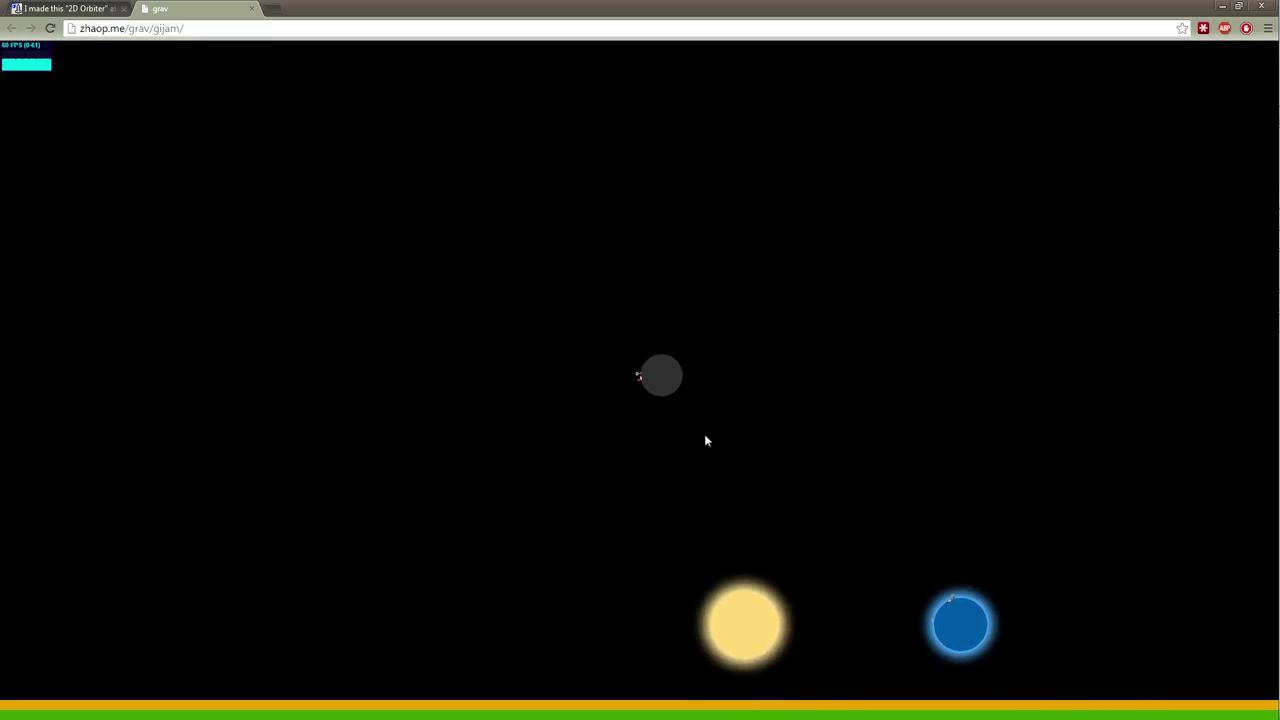
mouse_move(790, 624)
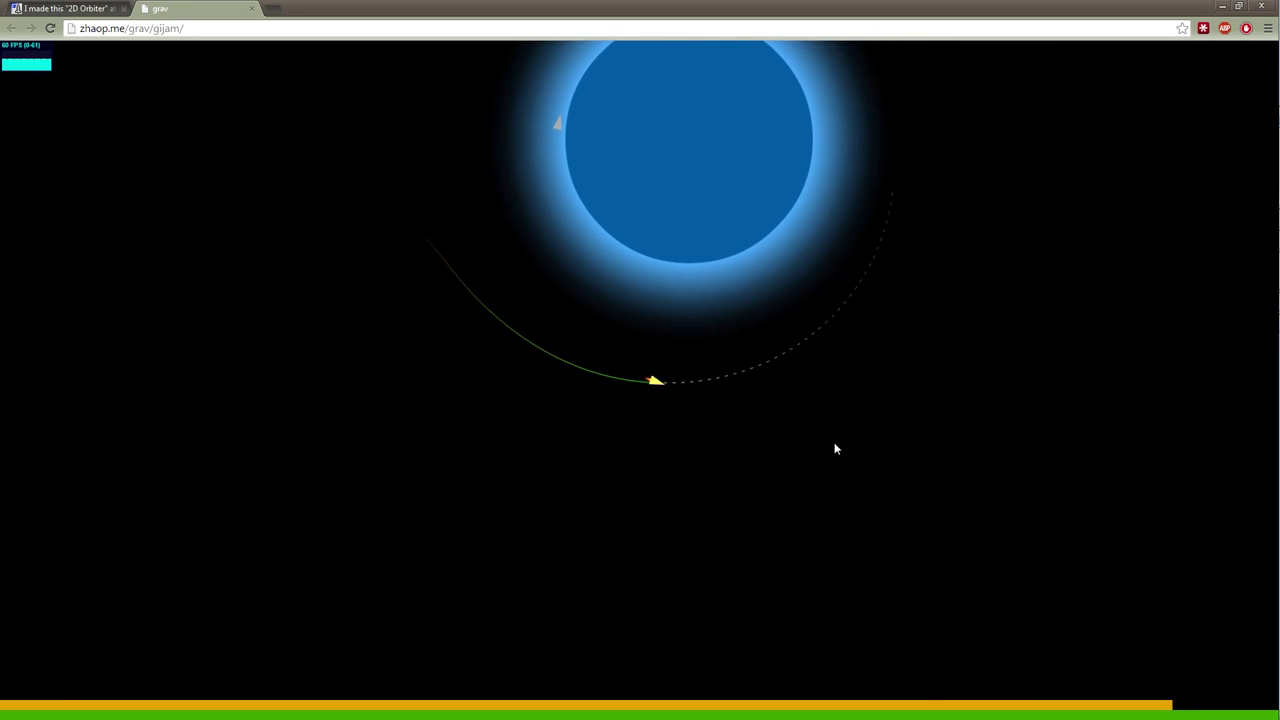
mouse_move(728, 244)
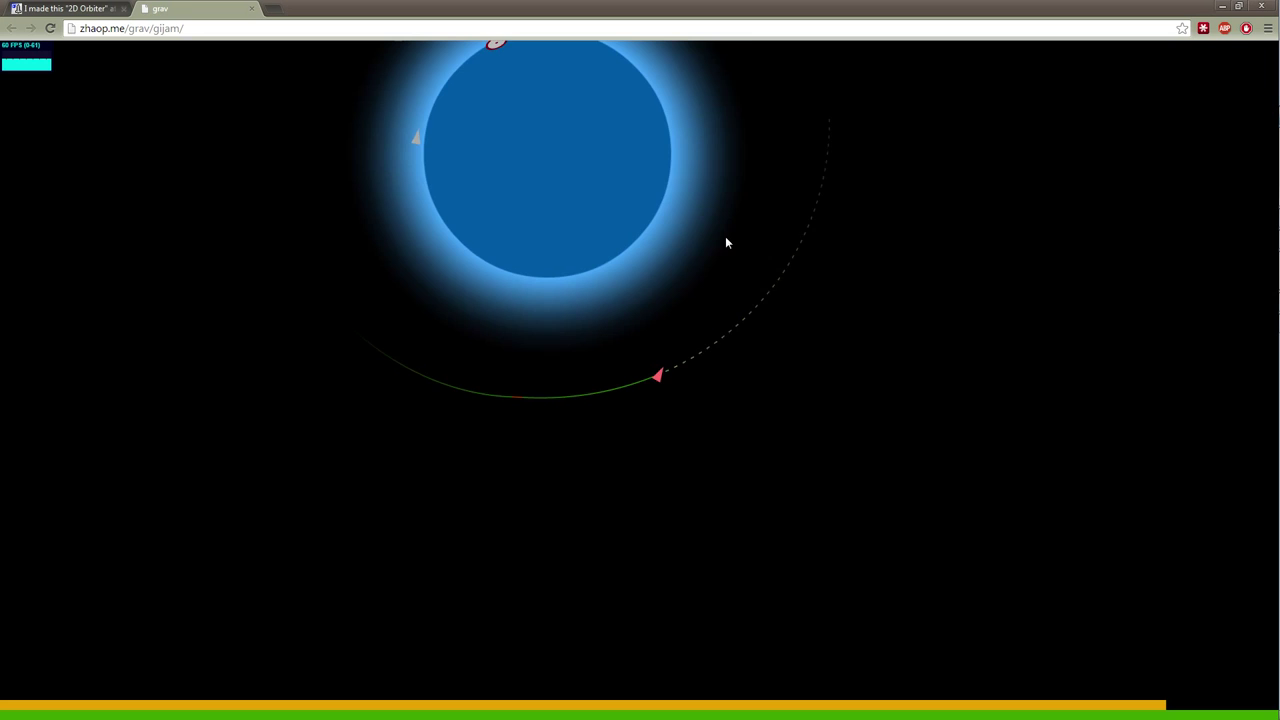